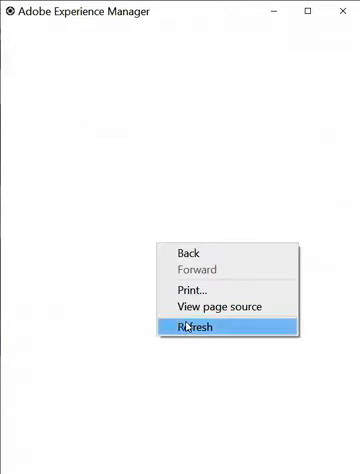
Step: Refresh the blank window so My Assets lists the root folders, Catalogs through WKND Events
left_click(192, 332)
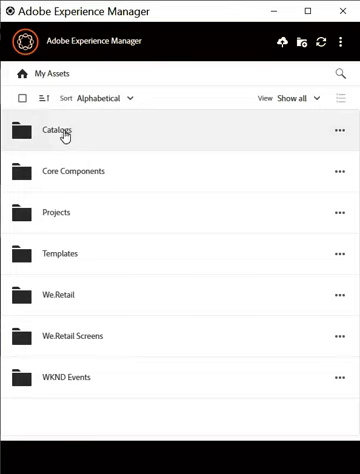
mouse_move(320, 40)
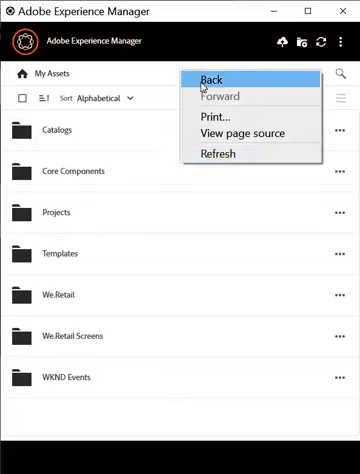
mouse_move(142, 76)
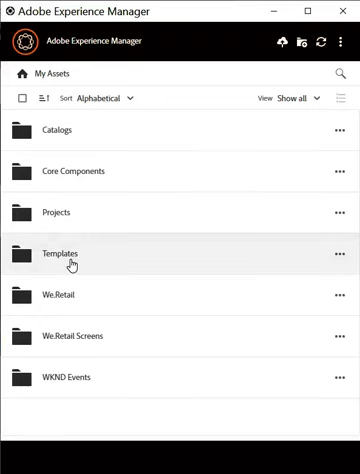
mouse_move(72, 298)
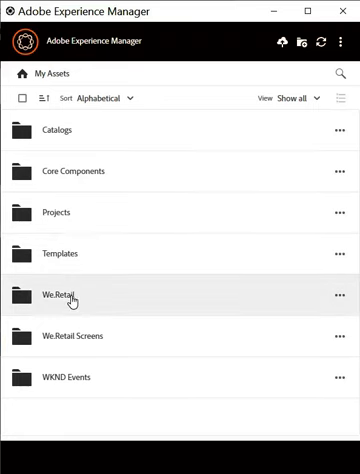
Step: Drill from WeRetail into English › Activities and view its breadcrumb path
double_click(60, 296)
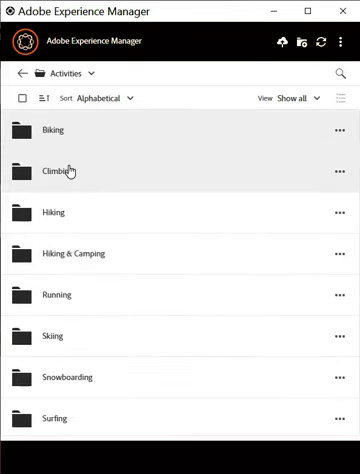
mouse_move(62, 336)
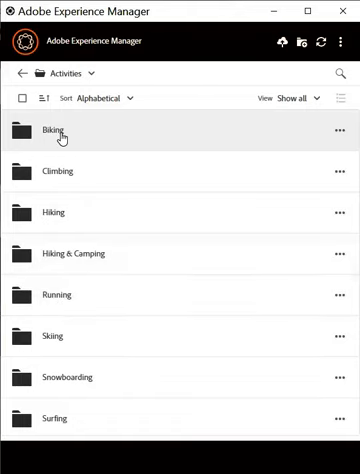
mouse_move(262, 54)
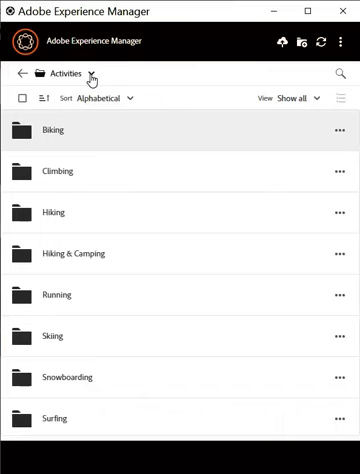
left_click(94, 72)
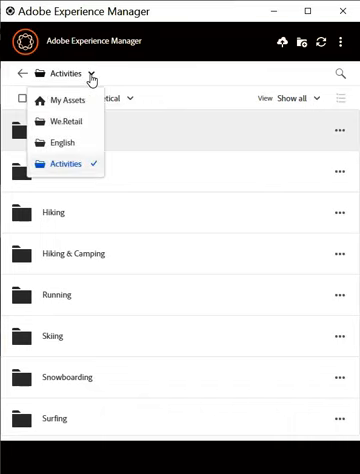
mouse_move(90, 84)
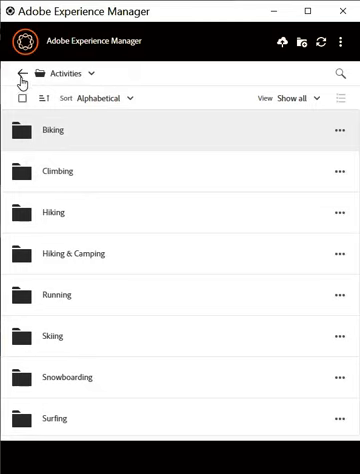
mouse_move(16, 76)
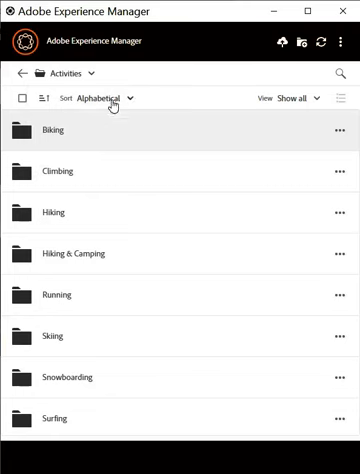
mouse_move(56, 132)
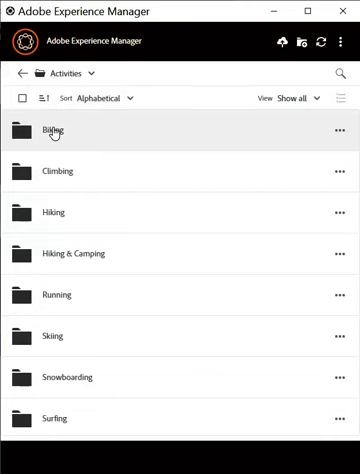
Step: Enter the Biking folder, select all six JPGs, then clear the selection
double_click(56, 132)
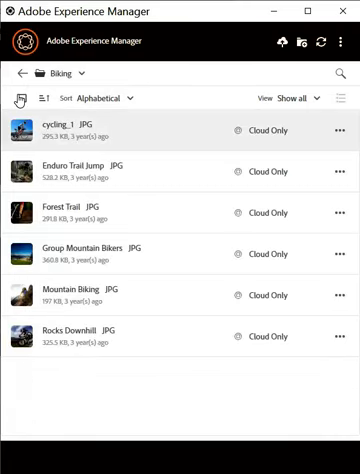
left_click(20, 98)
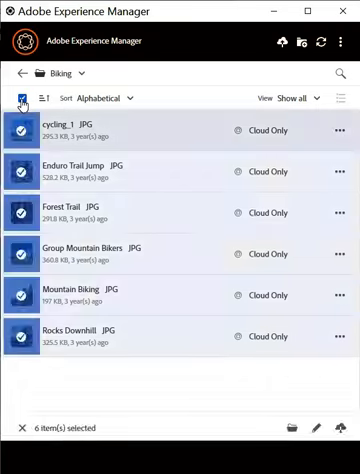
left_click(22, 98)
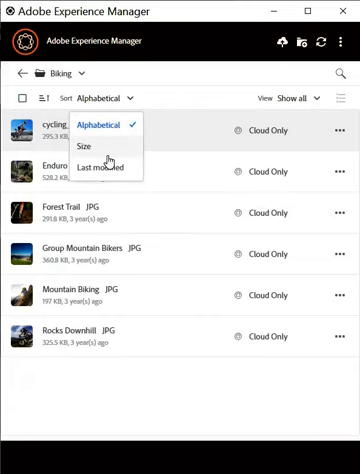
mouse_move(104, 156)
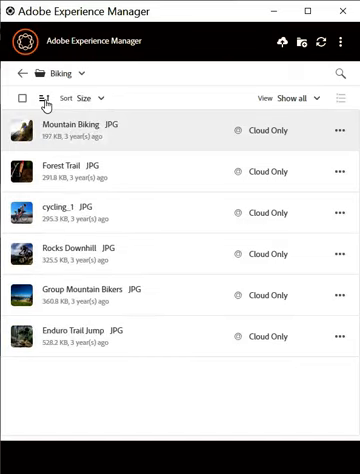
Step: Sort the Biking images by size largest first, then restore alphabetical A-to-Z order
left_click(44, 98)
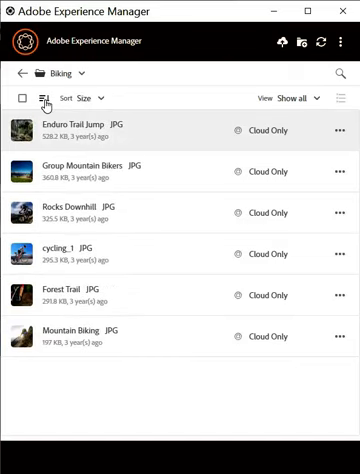
left_click(44, 98)
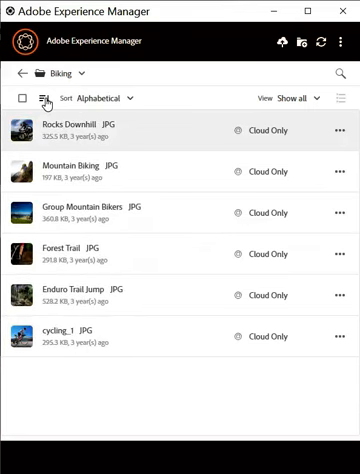
left_click(38, 98)
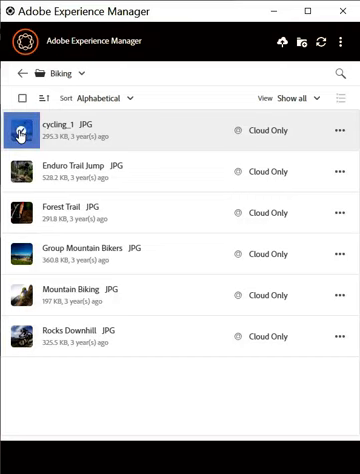
Step: Download cycling_1 from its row actions so it becomes Available locally
left_click(20, 130)
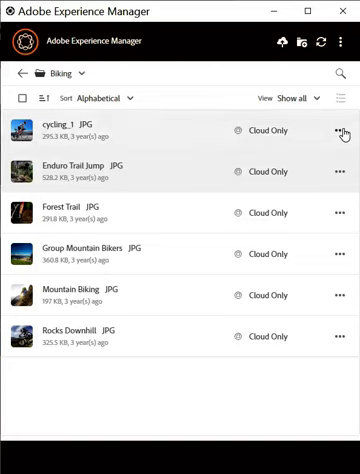
mouse_move(332, 132)
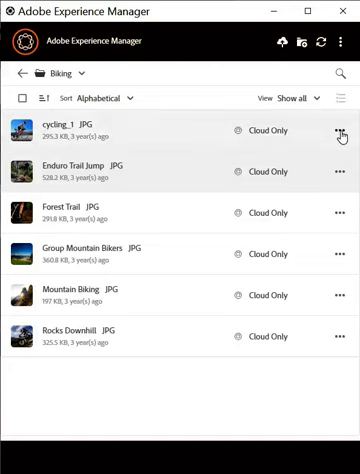
left_click(332, 130)
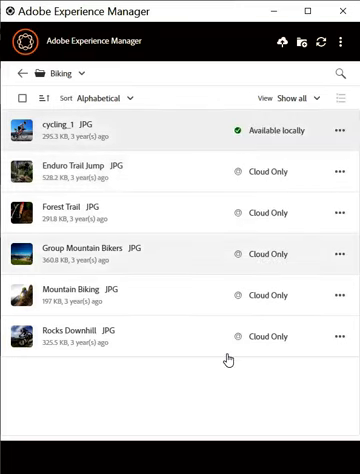
left_click(320, 40)
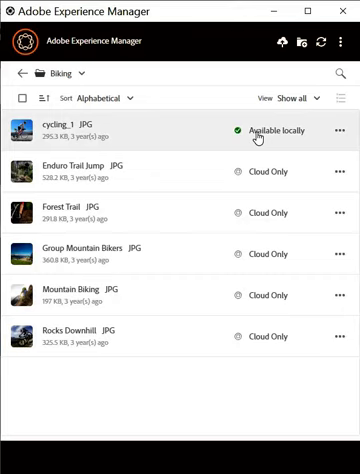
mouse_move(318, 86)
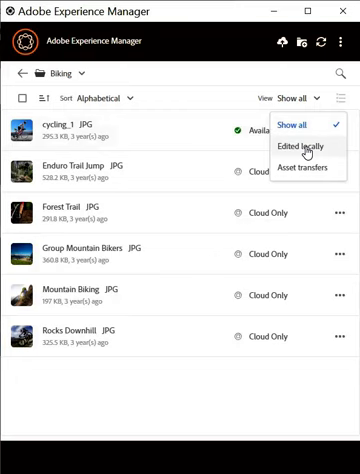
mouse_move(306, 166)
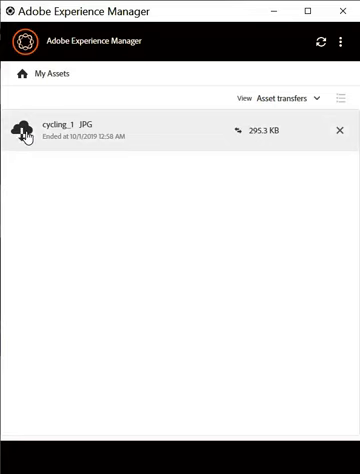
mouse_move(282, 132)
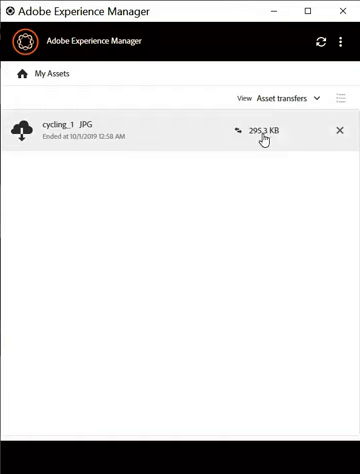
mouse_move(340, 132)
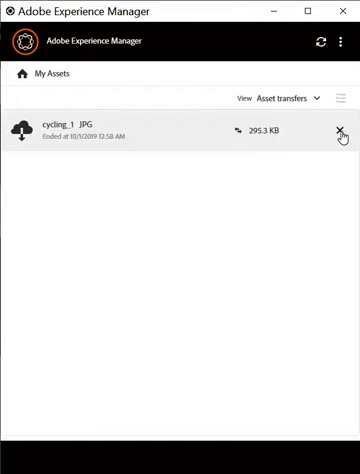
Step: Clear the cycling_1 entry from Asset transfers and show cycling_1.jpg's details
left_click(340, 132)
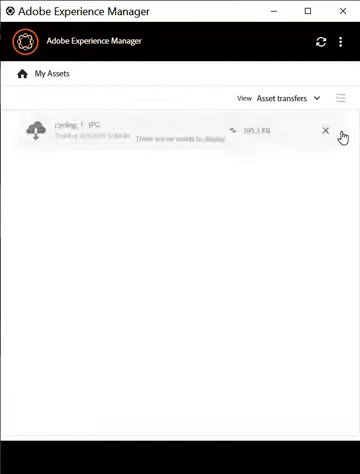
left_click(324, 130)
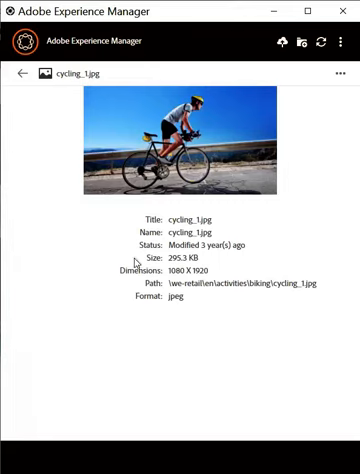
mouse_move(138, 262)
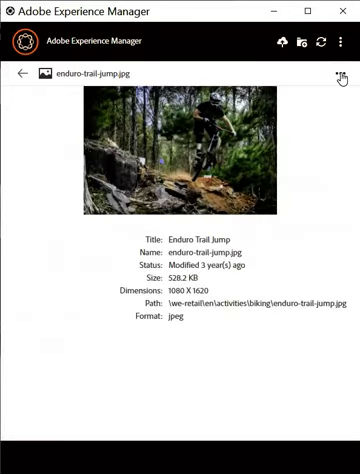
Step: Review the image's actions, return to Biking and show Enduro Trail Jump's actions menu
left_click(340, 72)
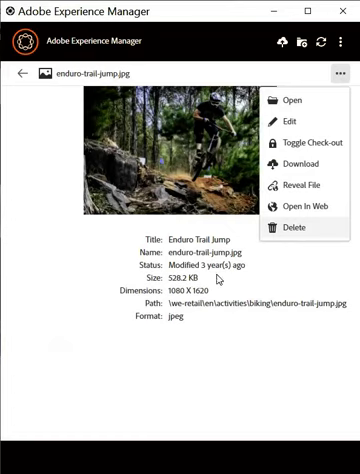
left_click(20, 72)
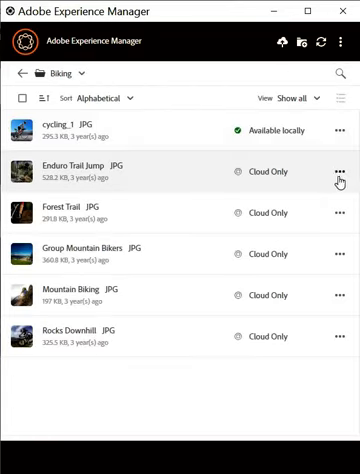
left_click(338, 172)
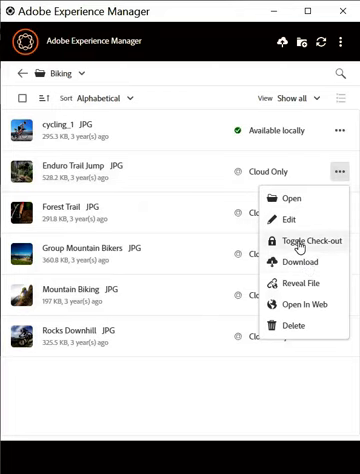
mouse_move(304, 246)
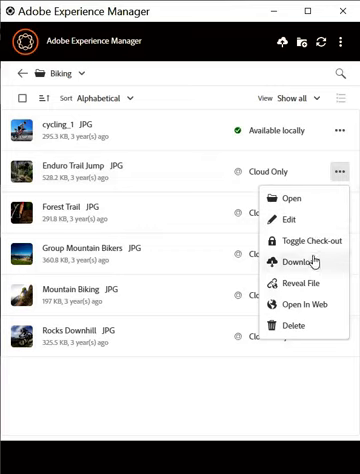
mouse_move(302, 284)
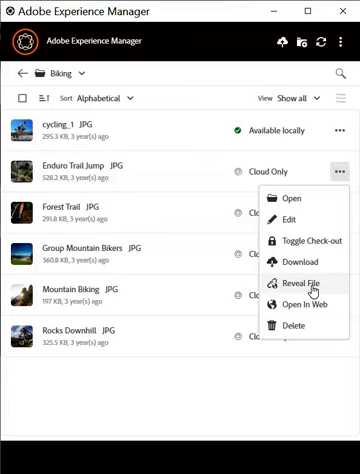
mouse_move(296, 304)
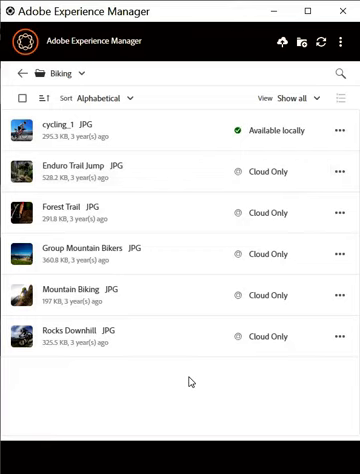
mouse_move(190, 380)
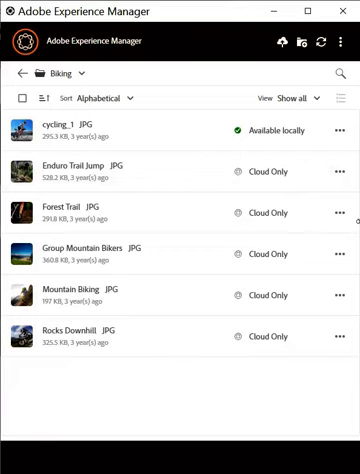
mouse_move(318, 84)
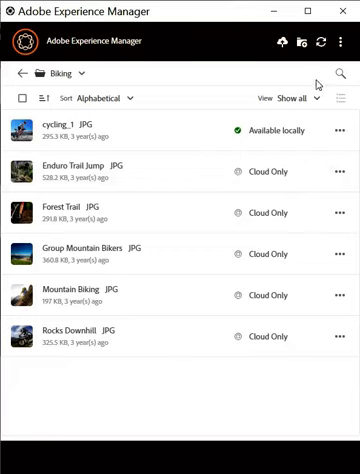
Step: Search the assets for 'running' and deselect the first result, Fitness Woman
left_click(340, 72)
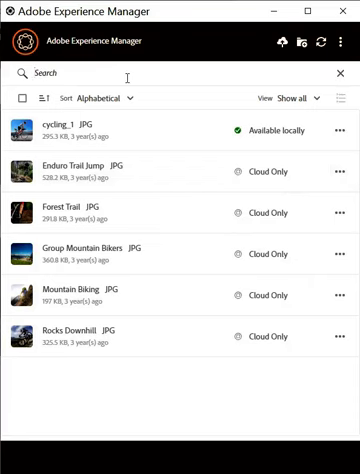
type("running")
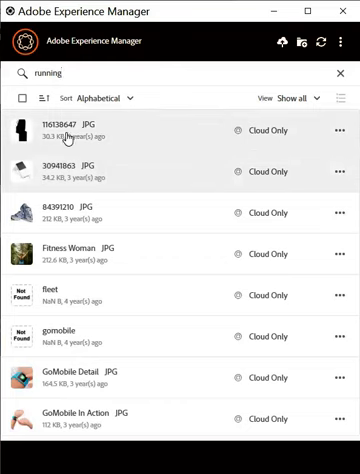
scroll("down", 3)
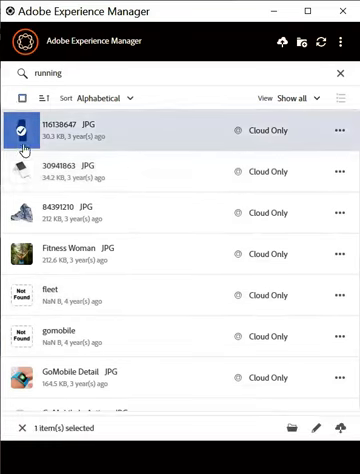
left_click(20, 168)
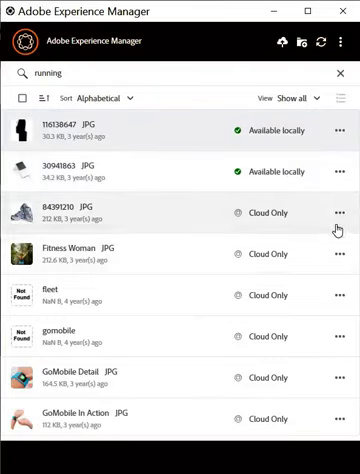
Step: Review the third result's actions and bring up the Fitness Woman details page
left_click(336, 212)
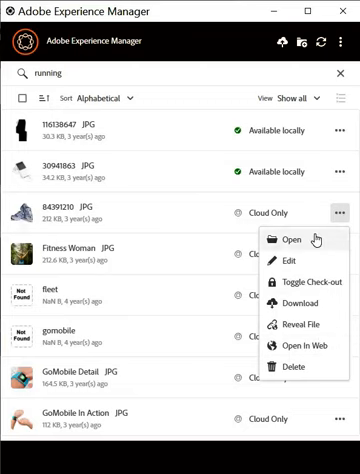
mouse_move(200, 72)
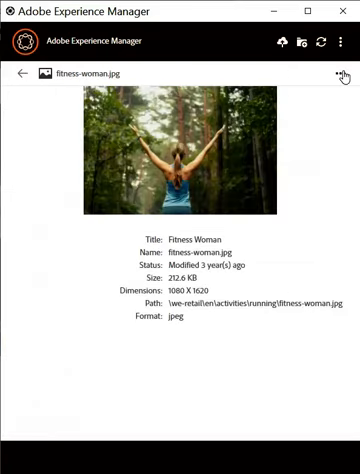
left_click(338, 72)
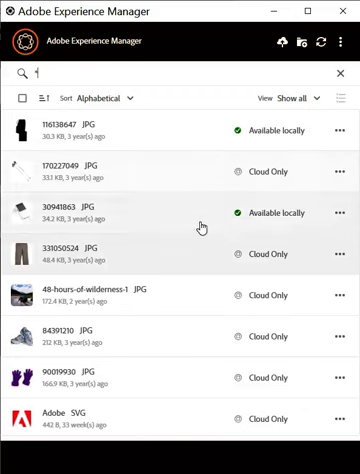
Step: Scroll the wildcard results as more load, from Cabana past Frame, then back up
scroll("down", 3)
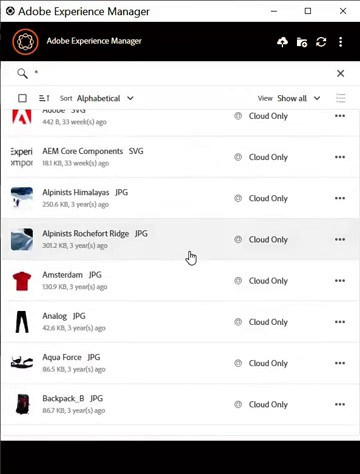
scroll("down", 3)
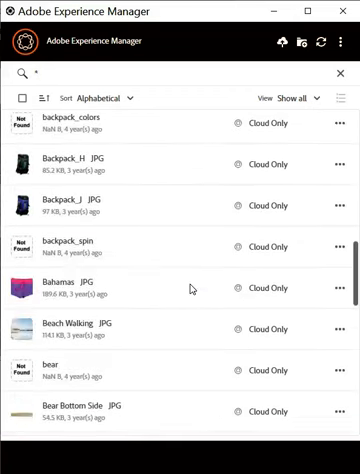
scroll("down", 3)
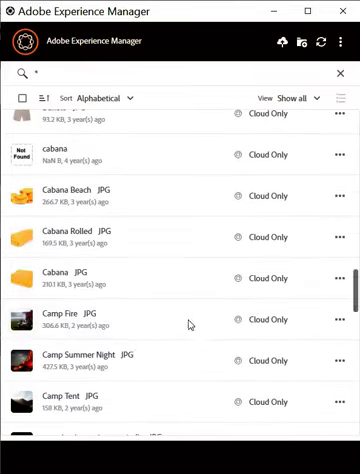
scroll("down", 3)
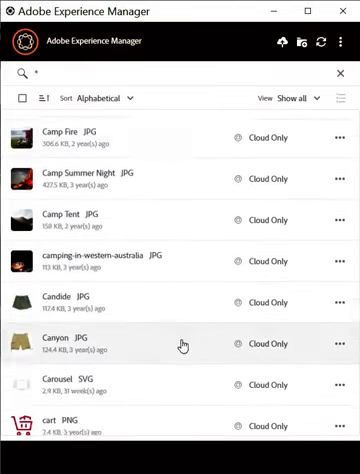
scroll("down", 3)
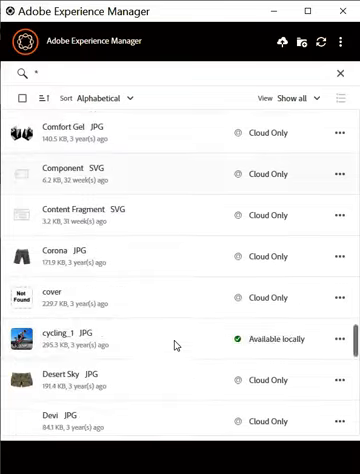
scroll("down", 3)
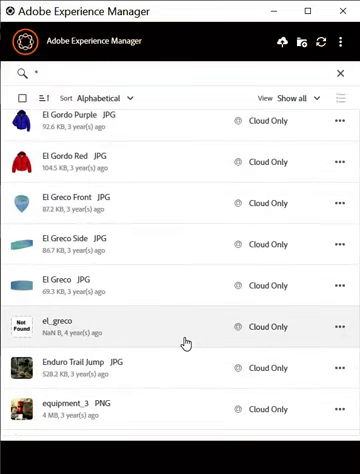
scroll("down", 3)
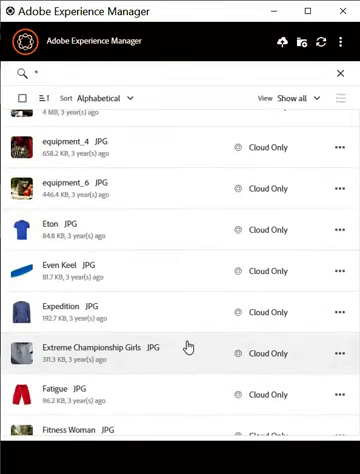
scroll("down", 3)
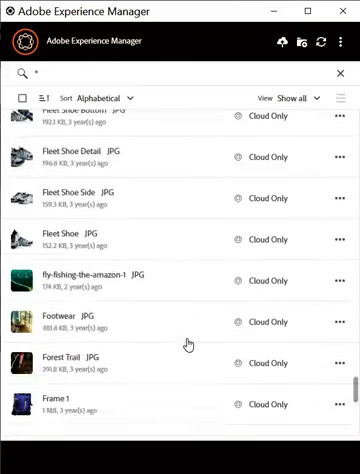
scroll("up", 3)
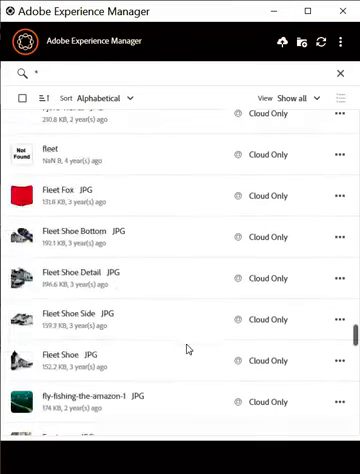
scroll("up", 3)
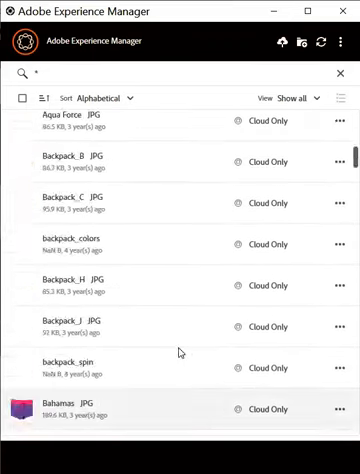